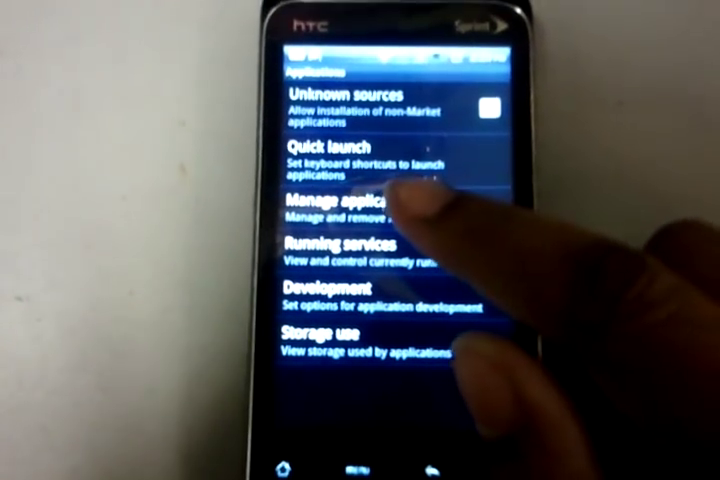
- Open Manage applications from Applications settings to reach the All apps list
click(340, 205)
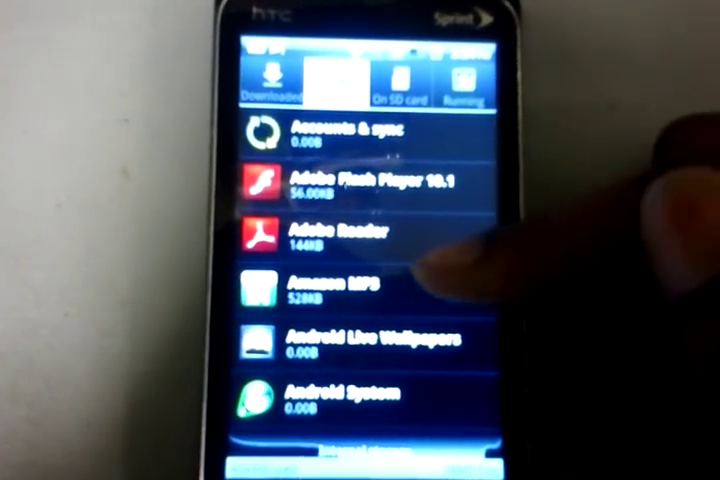
- Clear data for Facebook (down to 1.97MB) and Facebook for HTC Sense (0.00B)
click(398, 80)
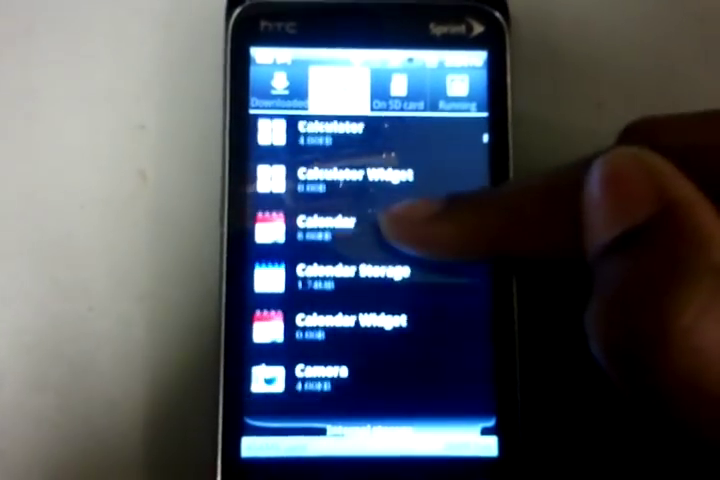
scroll(down, 3)
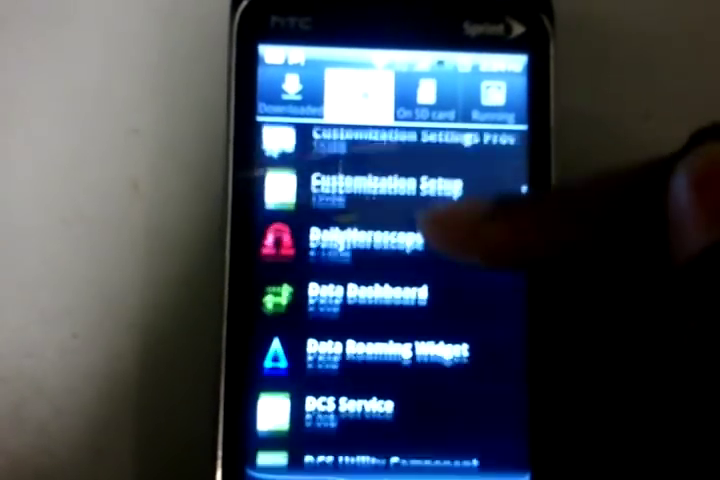
scroll(down, 3)
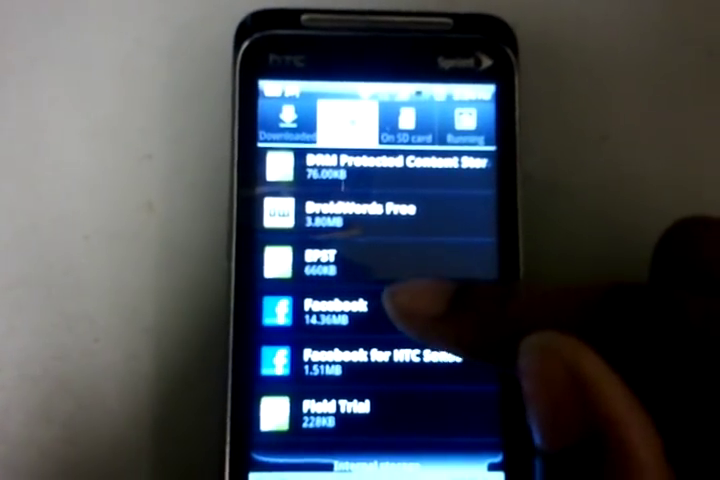
click(320, 315)
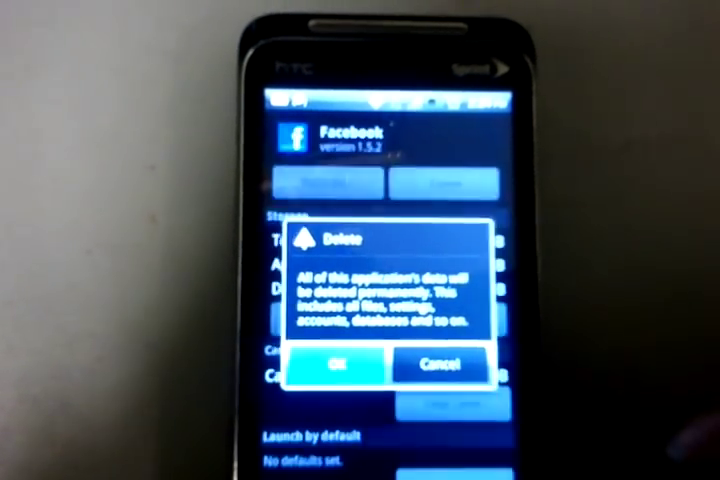
click(340, 363)
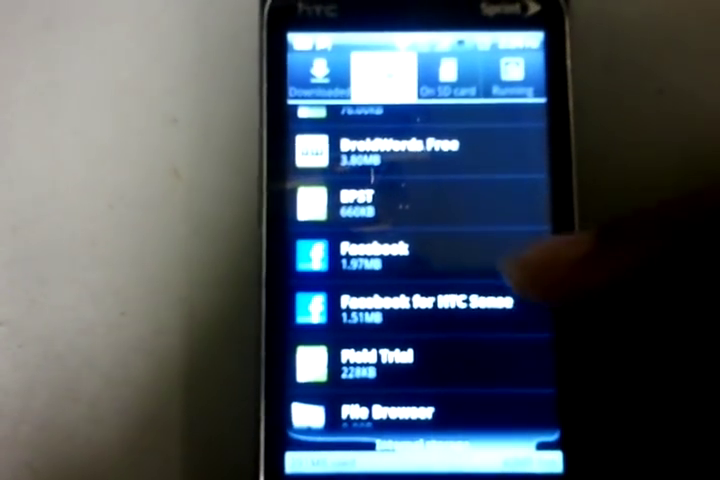
click(390, 305)
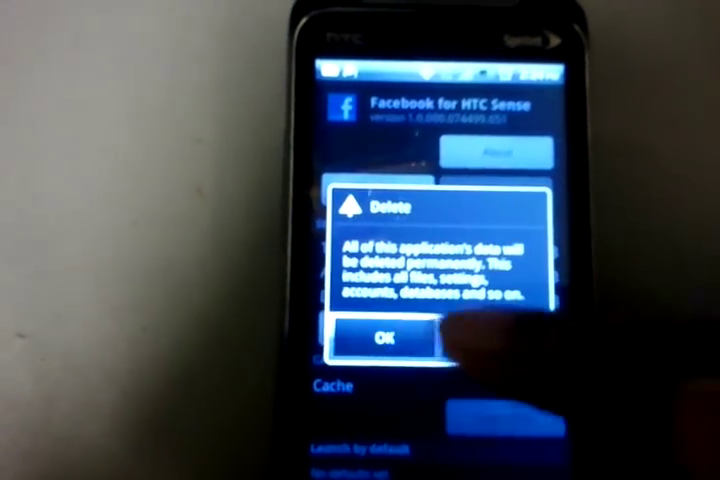
click(390, 338)
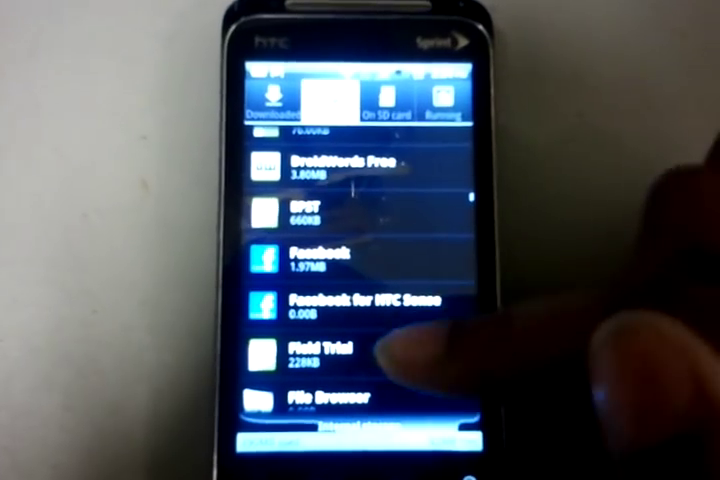
scroll(down, 3)
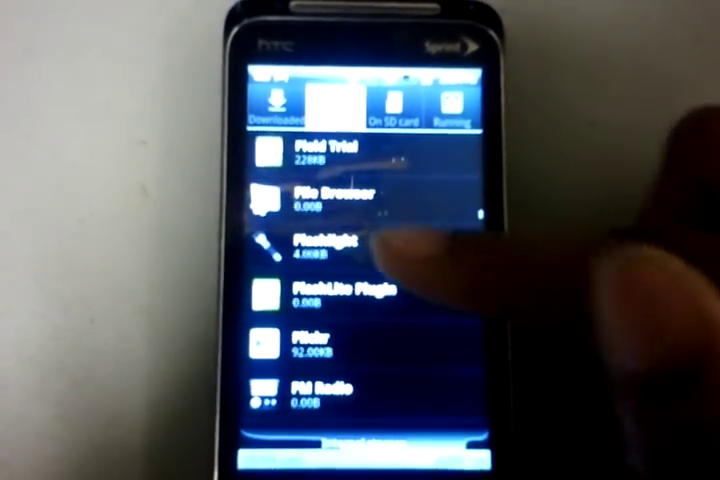
scroll(down, 3)
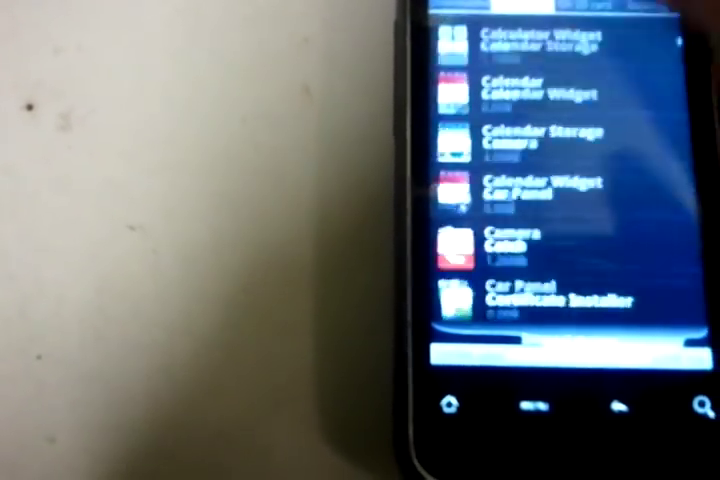
scroll(down, 3)
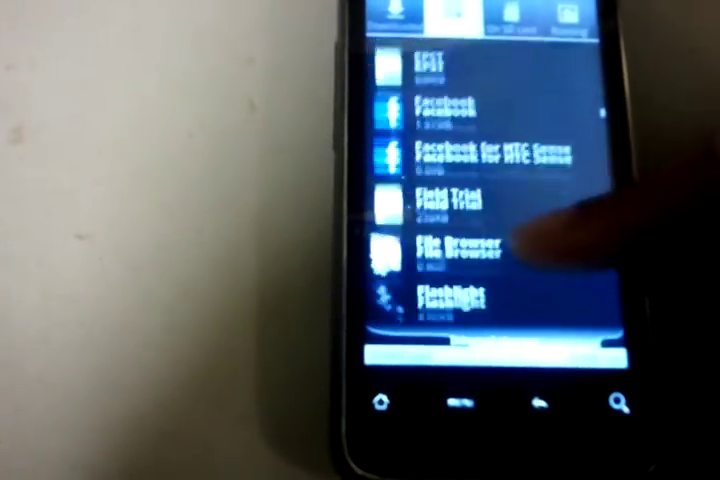
scroll(down, 3)
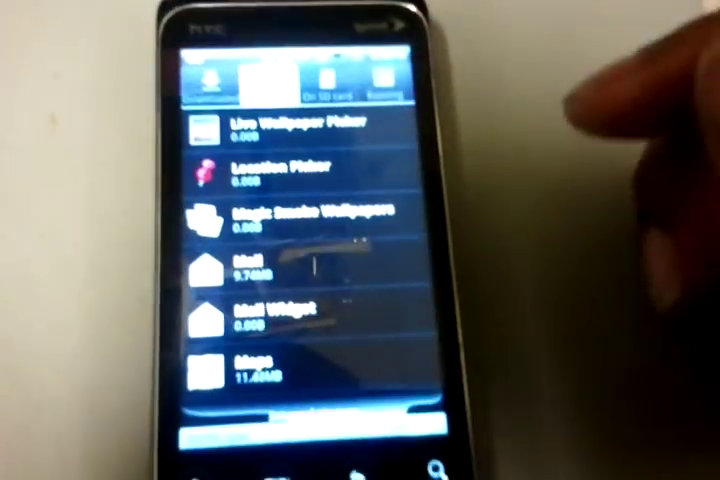
- Go back from Manage applications to the Applications settings menu
scroll(down, 3)
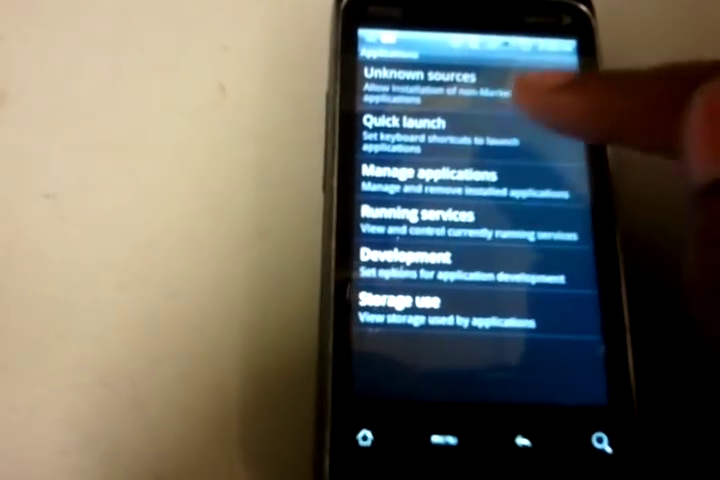
- Reopen Manage applications and switch from Downloaded to the All apps view
click(430, 180)
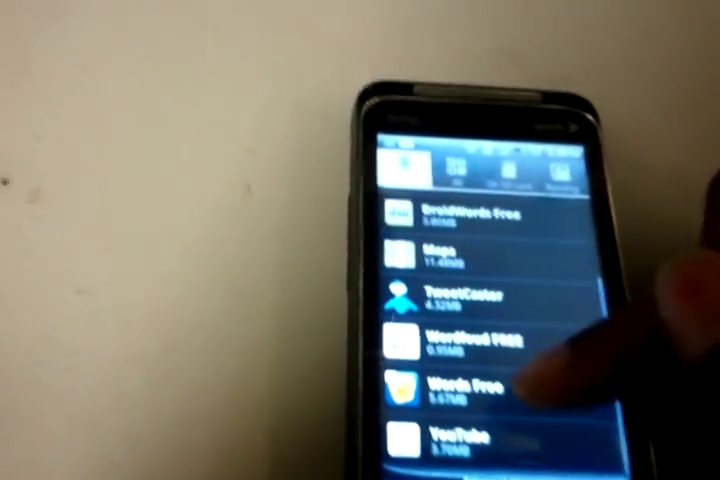
click(440, 248)
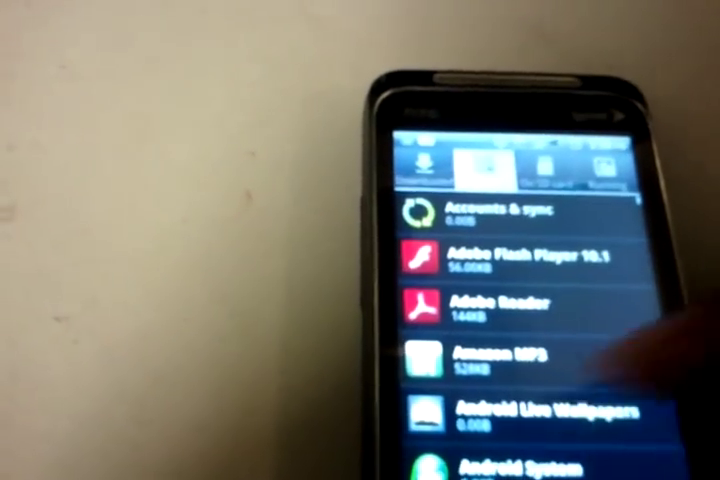
scroll(down, 3)
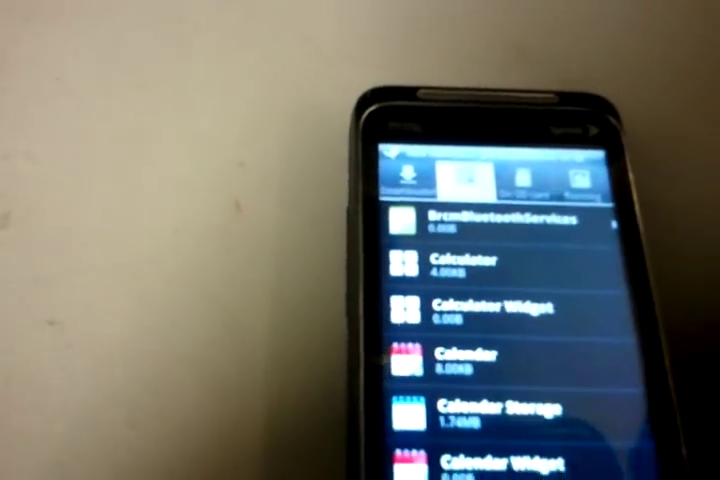